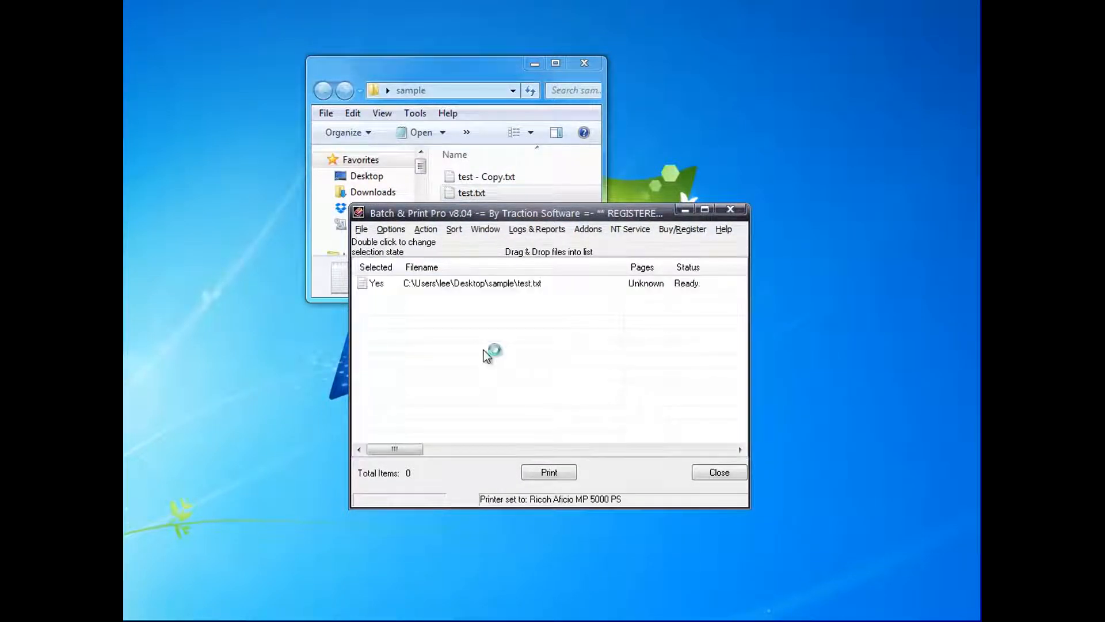
- Force landscape orientation for test.txt in the DOC addon setup and save it
right_click(472, 283)
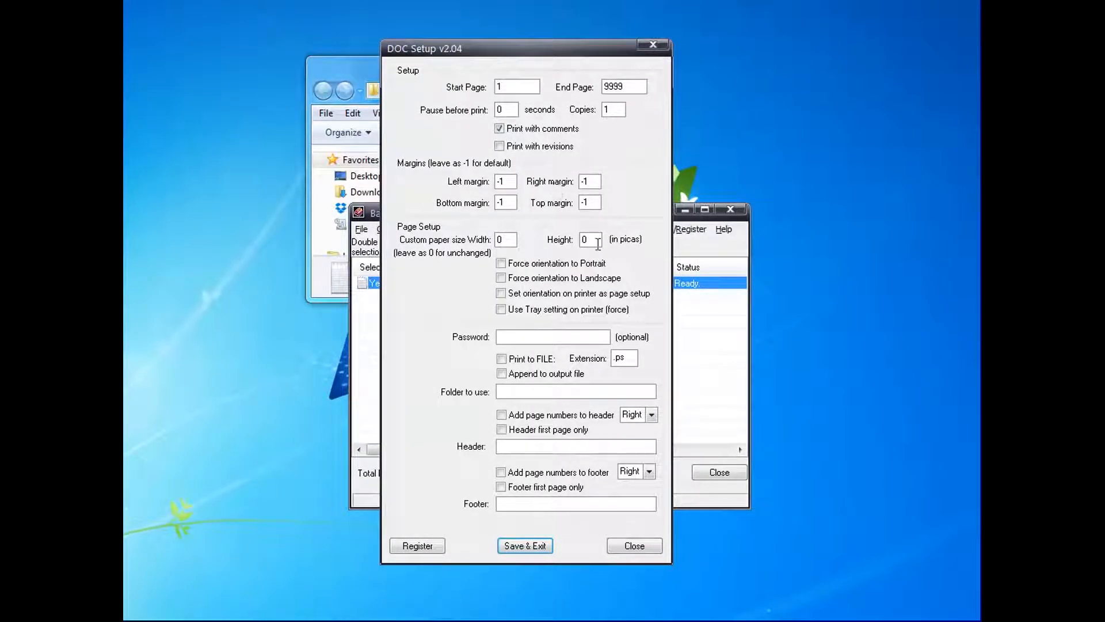
click(501, 278)
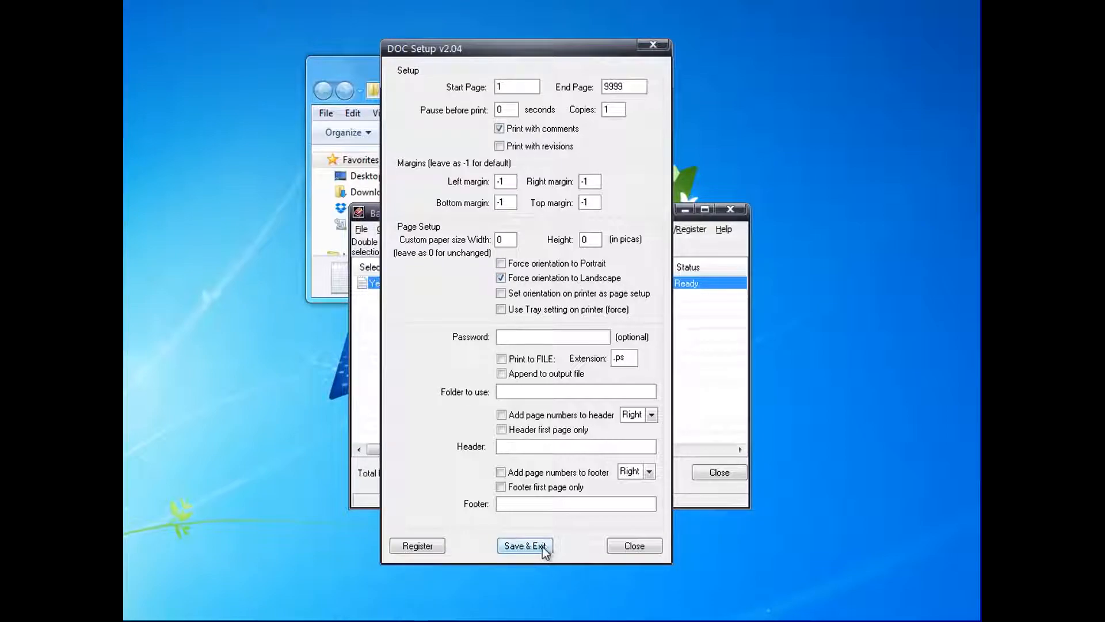
click(525, 546)
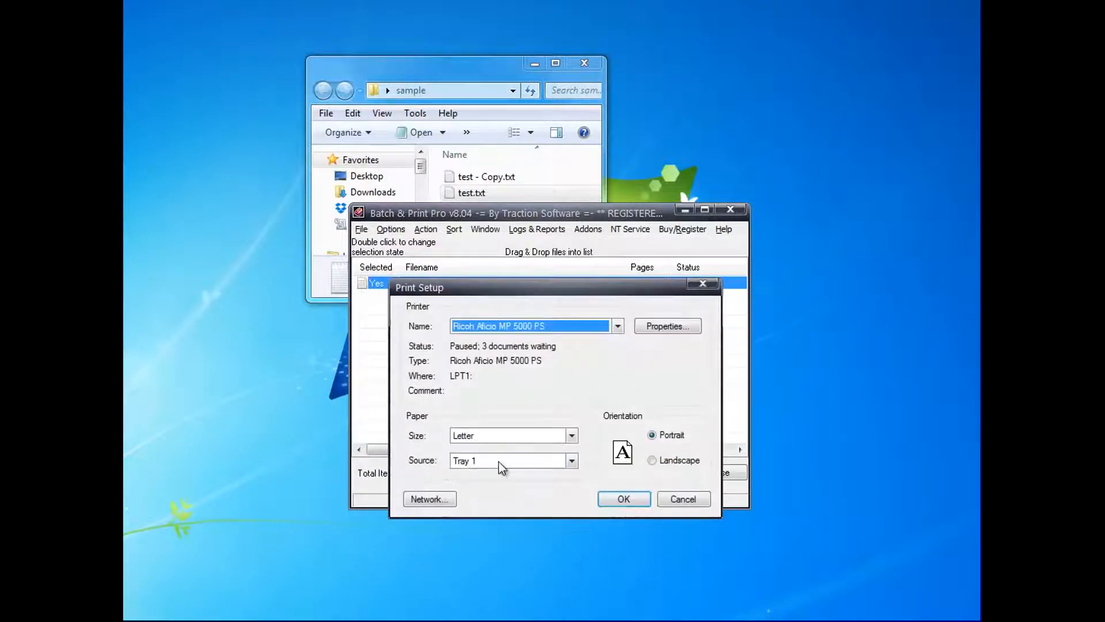
- Select Adobe PDF as the printer in Print Setup and print test.txt
click(623, 498)
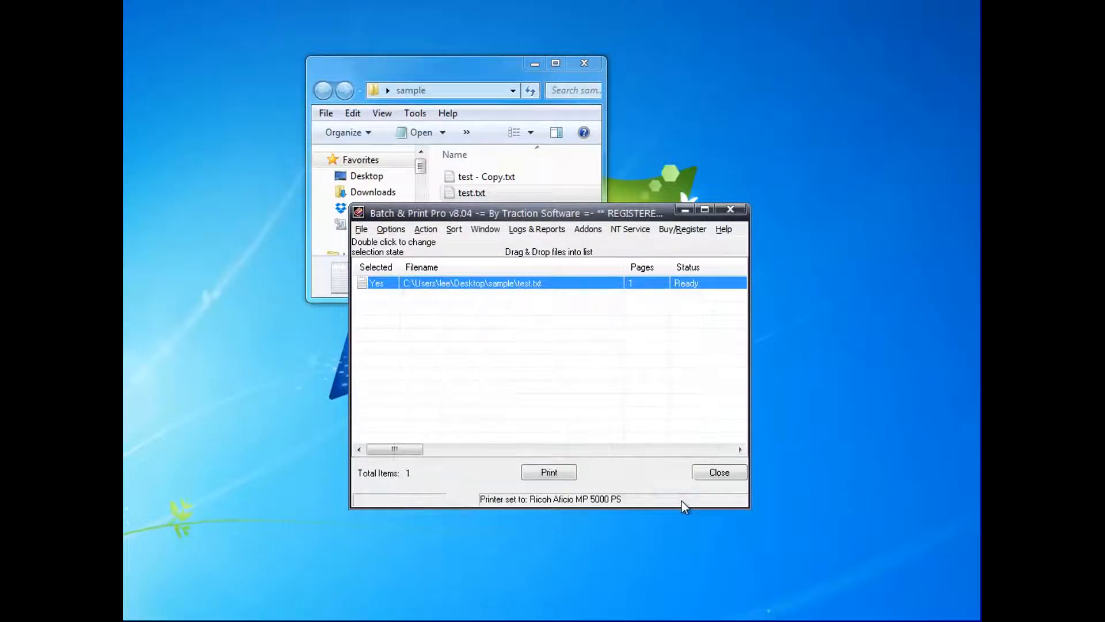
mouse_move(455, 468)
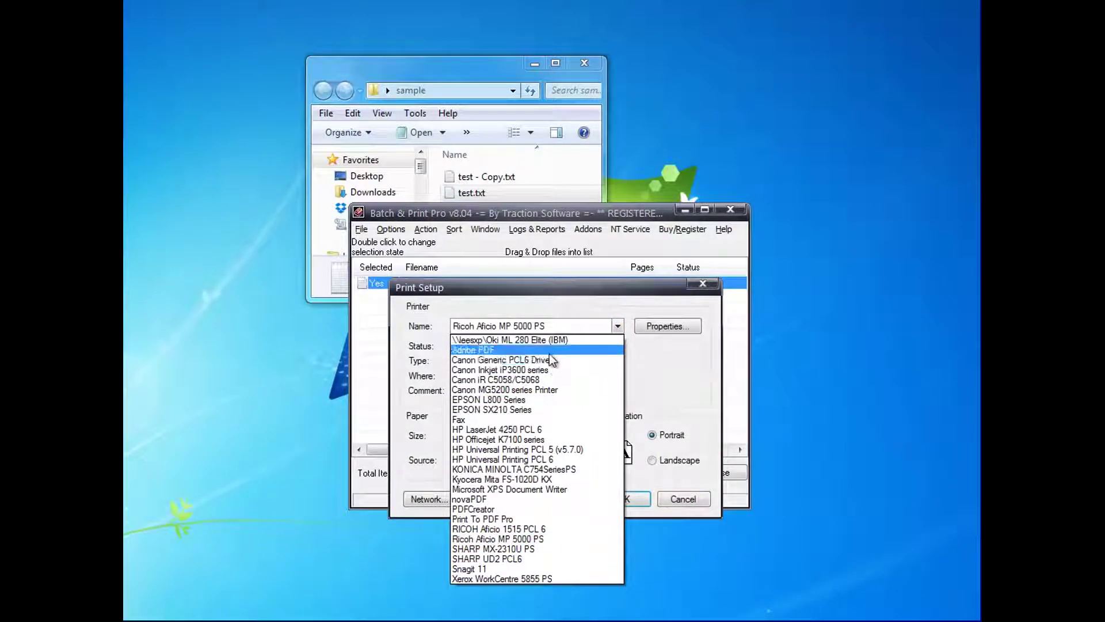
click(472, 350)
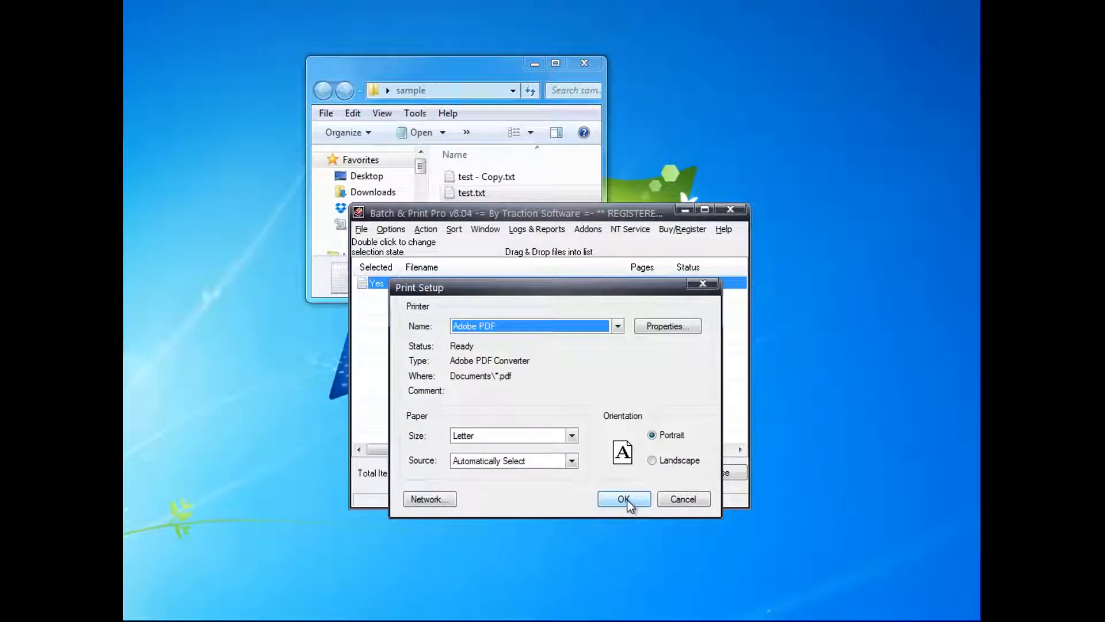
click(623, 498)
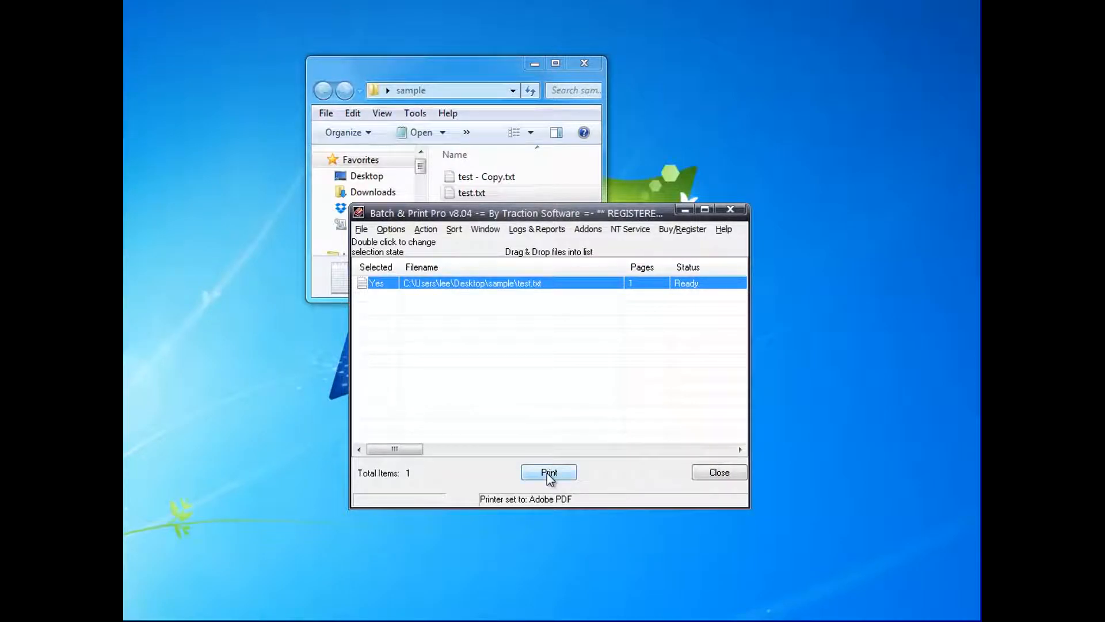
click(548, 472)
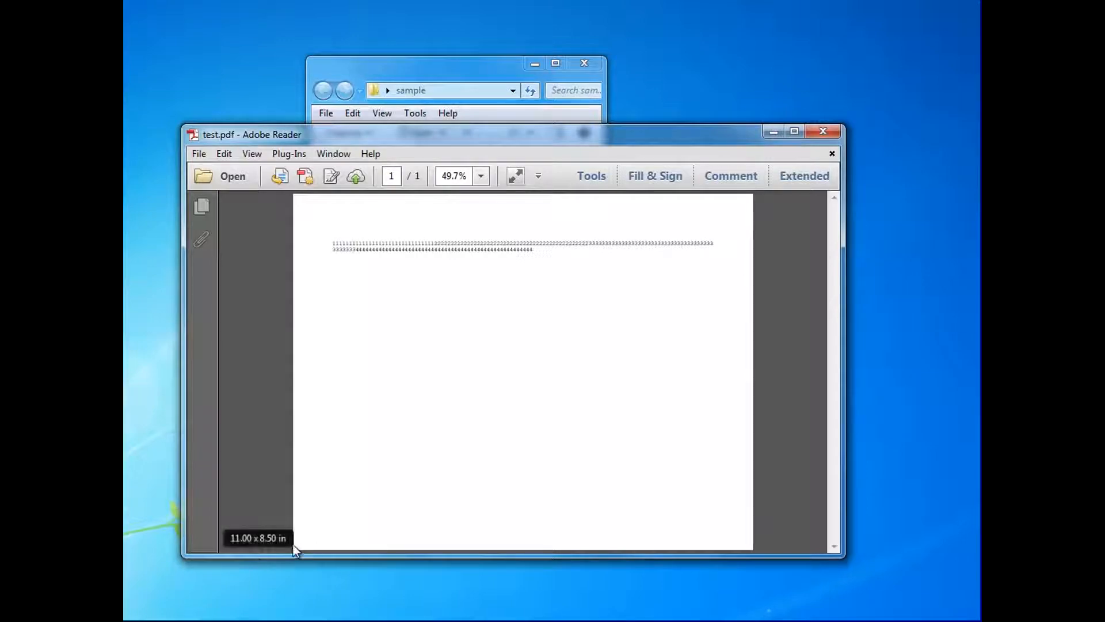
mouse_move(822, 131)
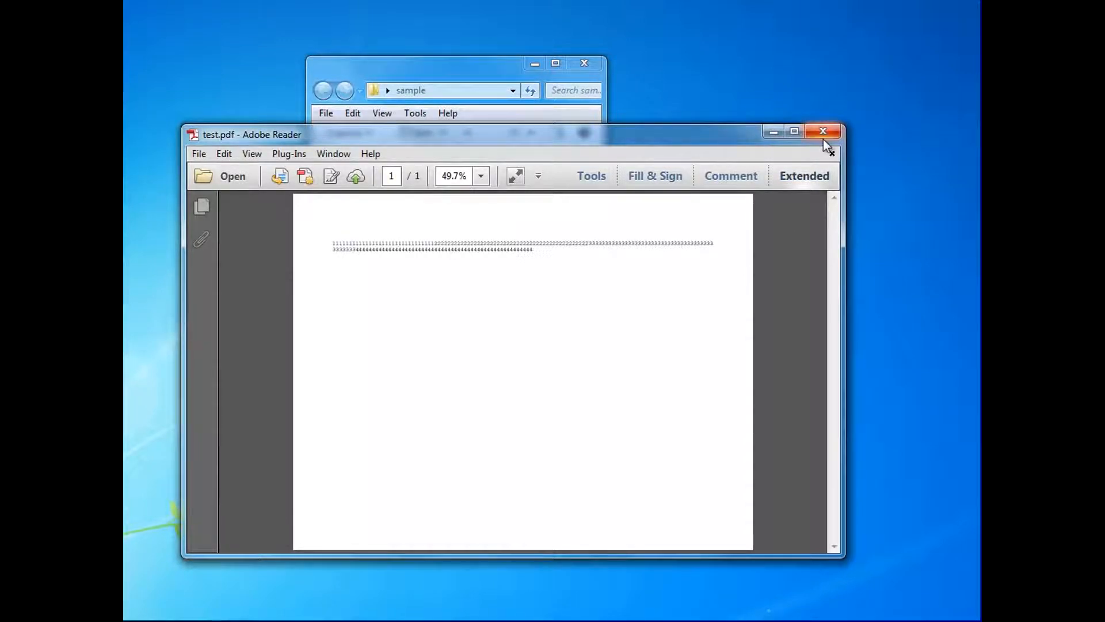
mouse_move(885, 122)
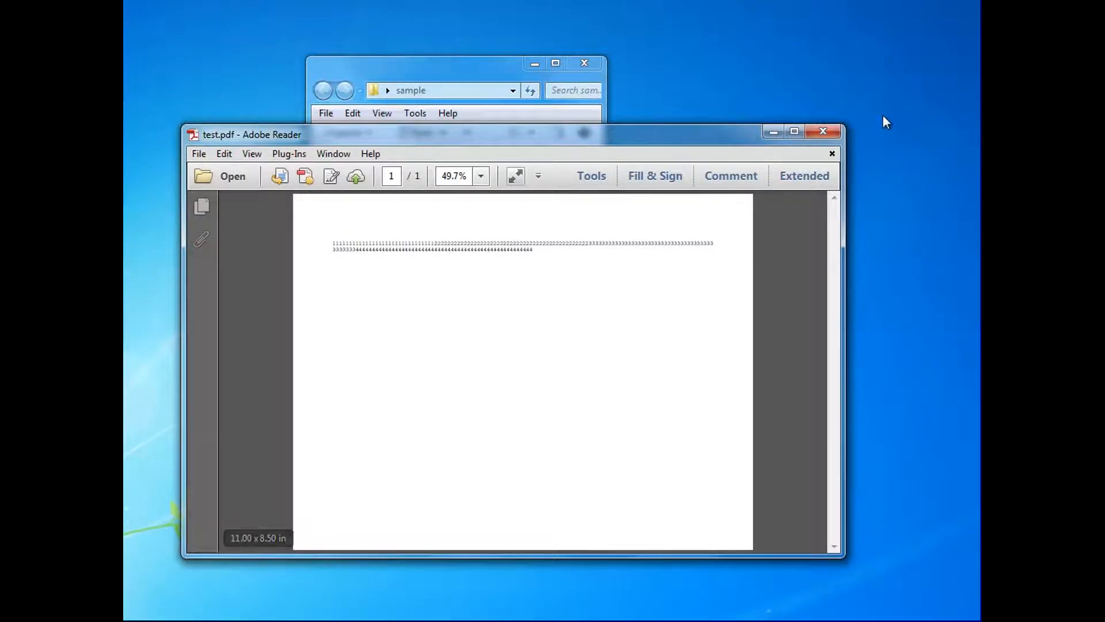
- Close the 11 x 8.5 in landscape test.pdf and bring up the options for test.txt
right_click(453, 283)
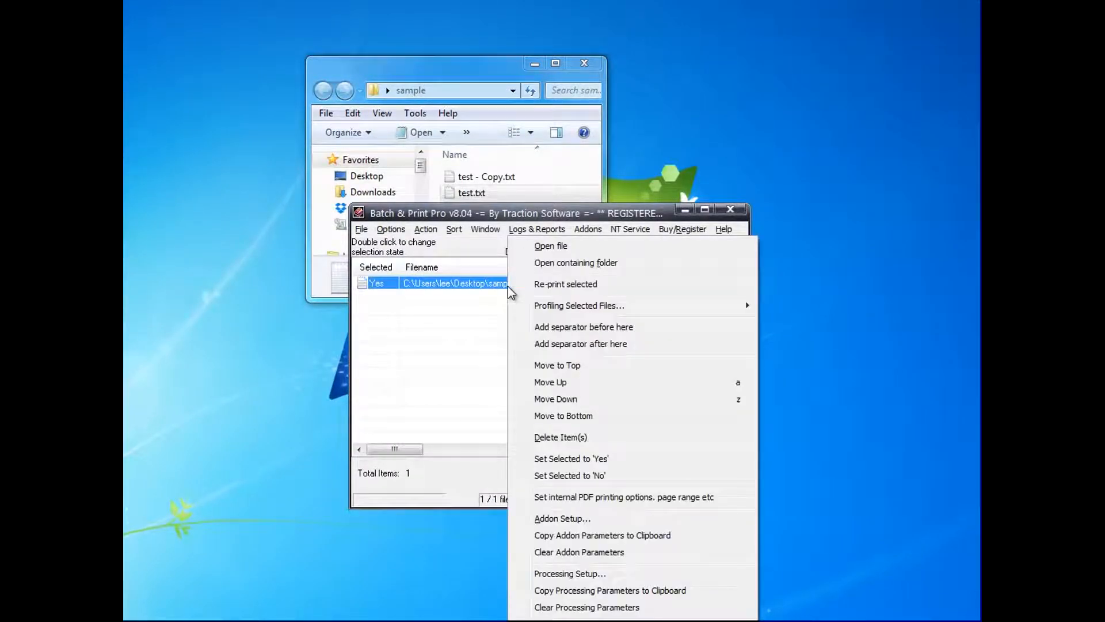
- Force portrait orientation in the DOC addon setup and save it
click(622, 497)
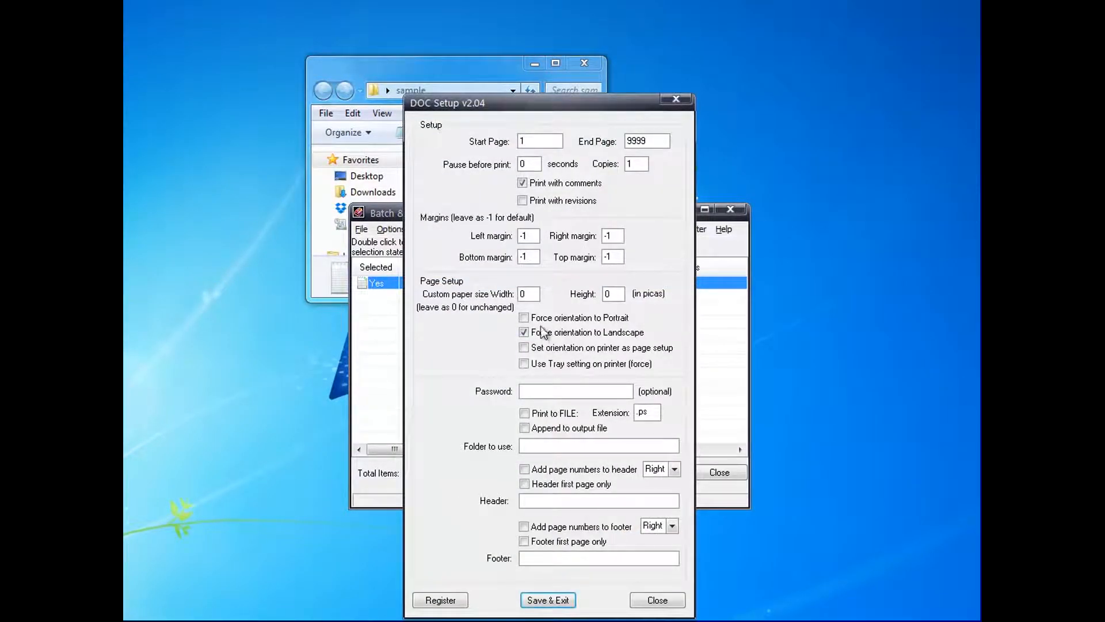
click(524, 318)
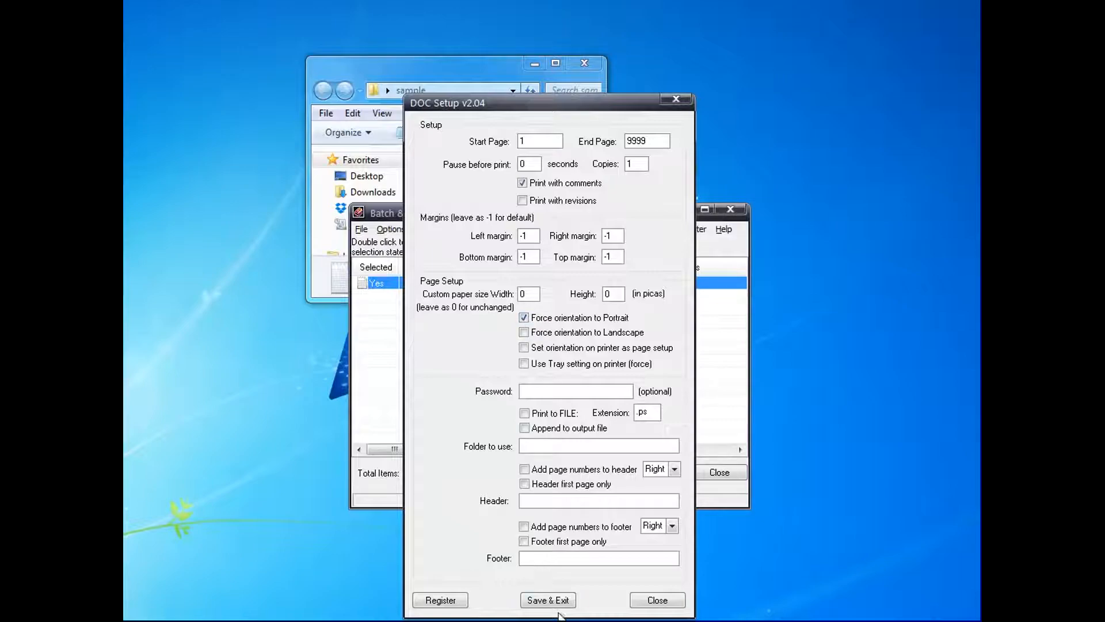
click(548, 600)
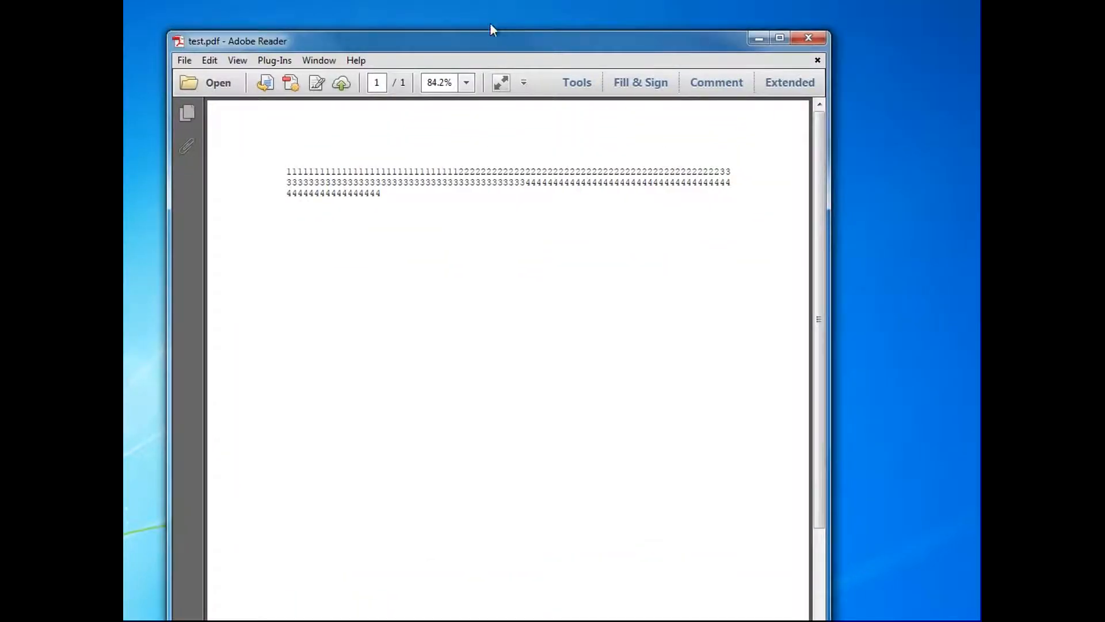
- Change the zoom level to review the reprinted portrait test.pdf
click(466, 83)
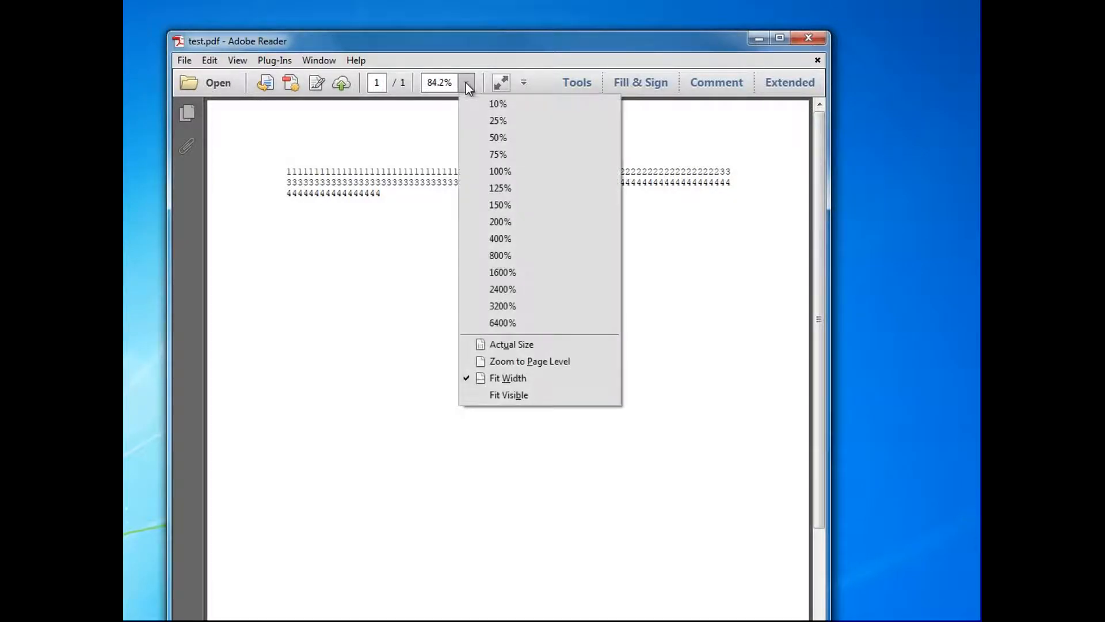
click(497, 120)
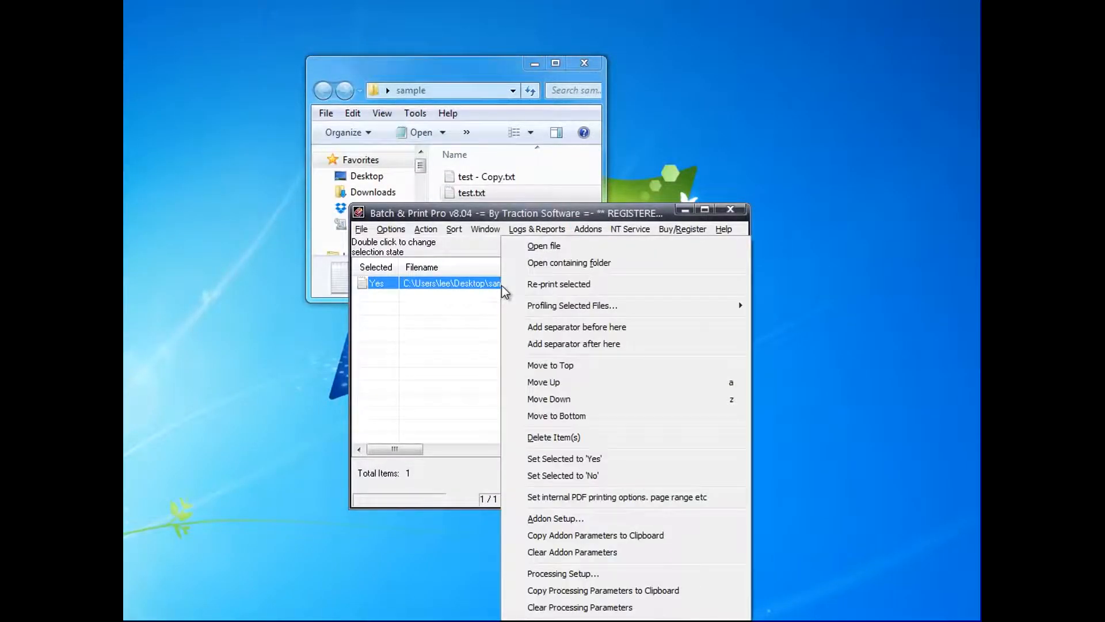
- Force landscape again in the addon setup, save, and copy the file's addon parameters to the clipboard
click(616, 497)
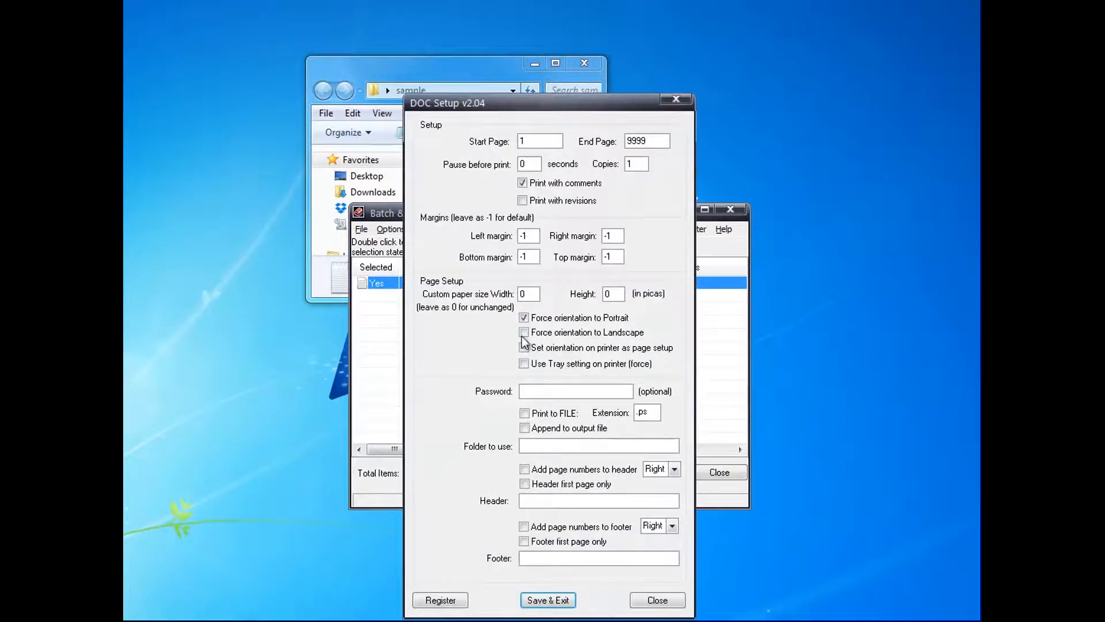
click(525, 331)
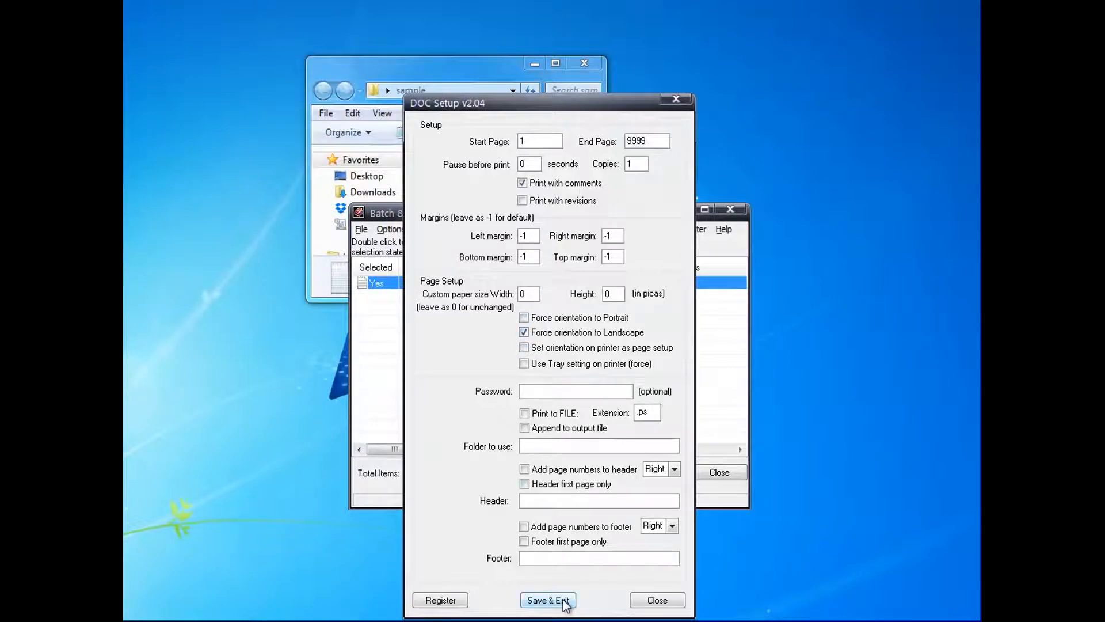
click(548, 600)
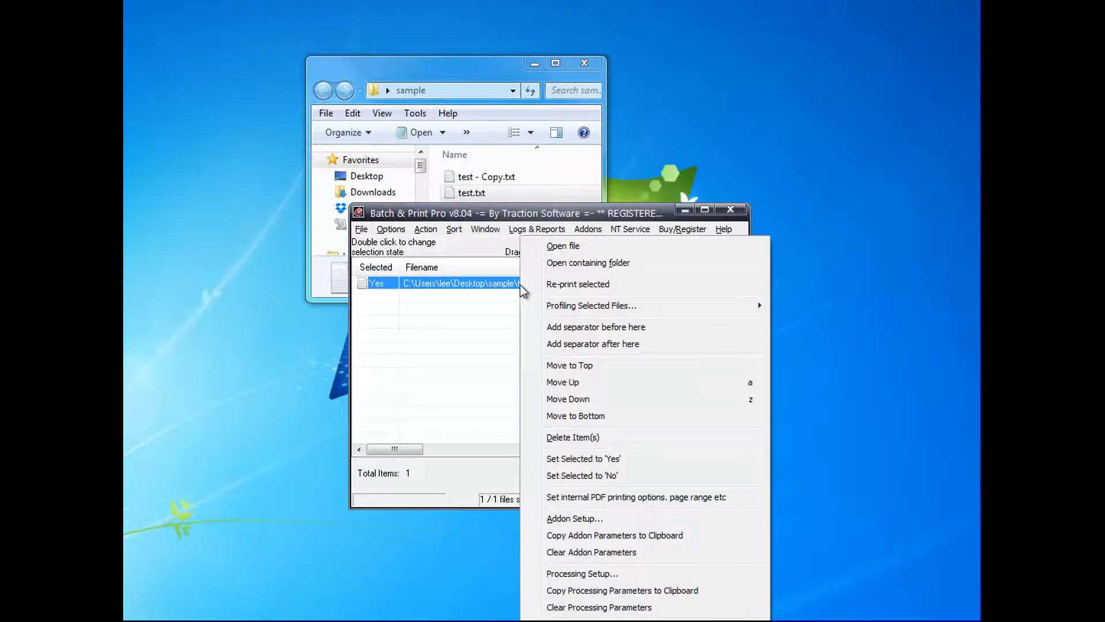
mouse_move(631, 538)
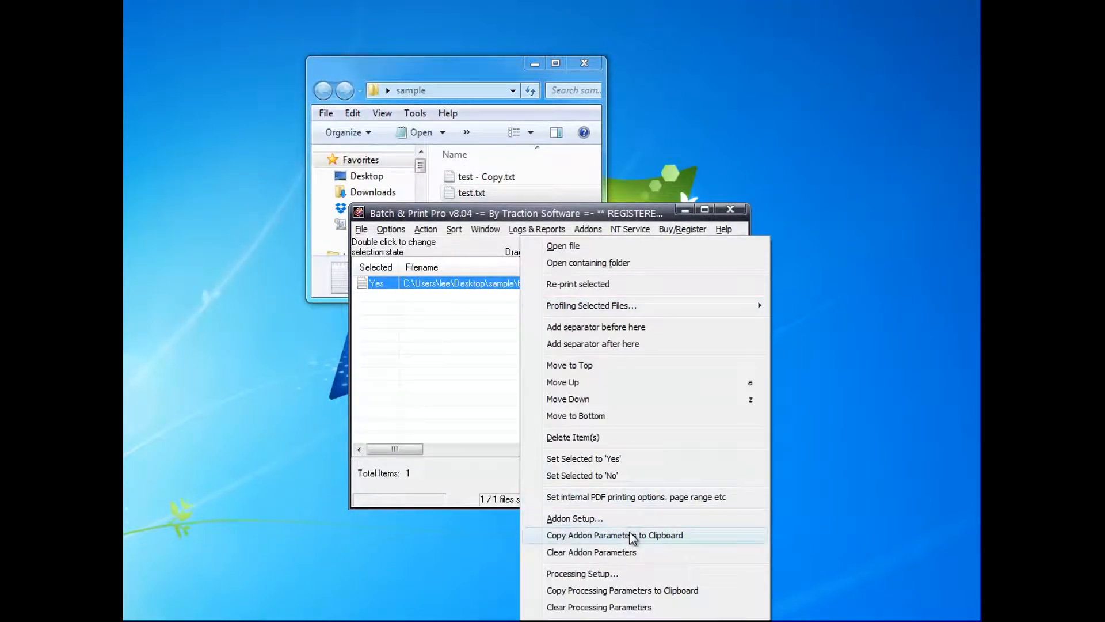
click(575, 518)
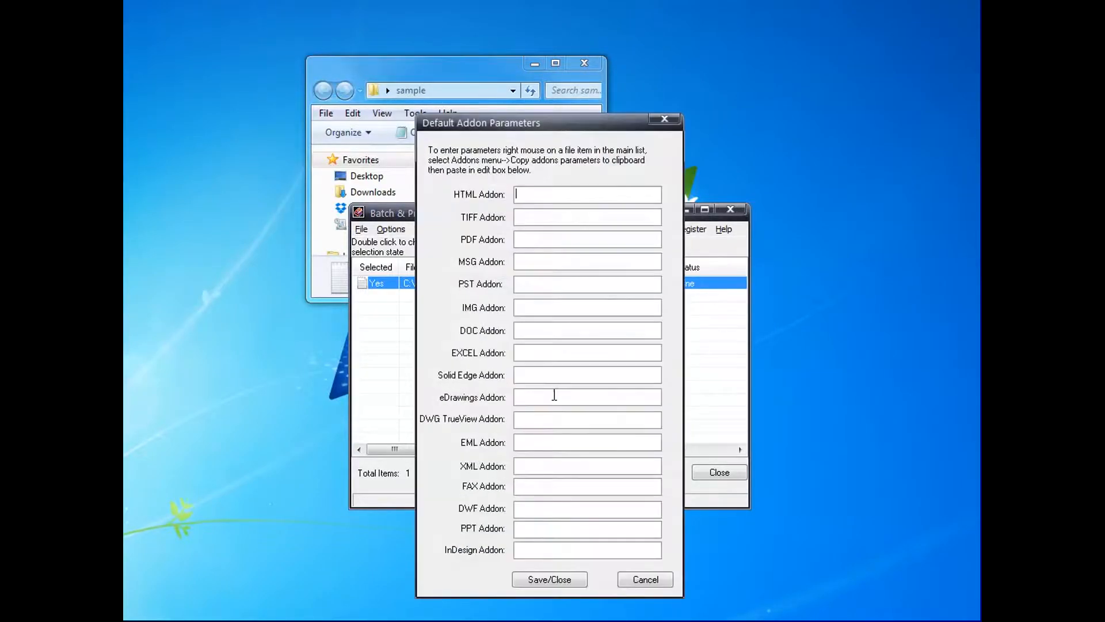
mouse_move(533, 331)
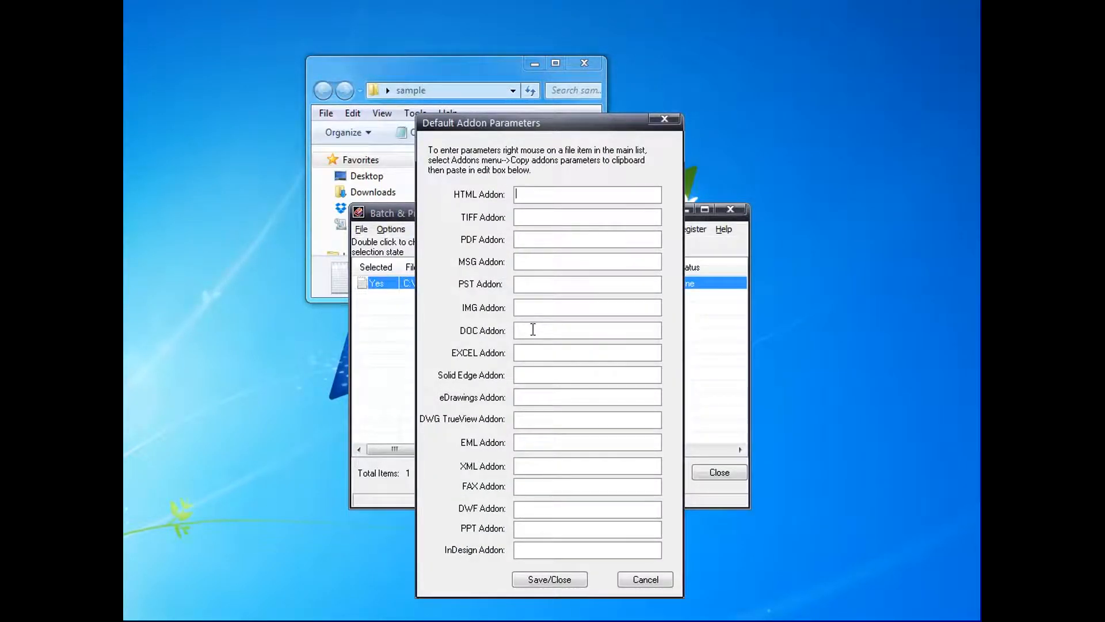
- Paste the copied landscape parameters into the DOC Addon default field and save
right_click(587, 330)
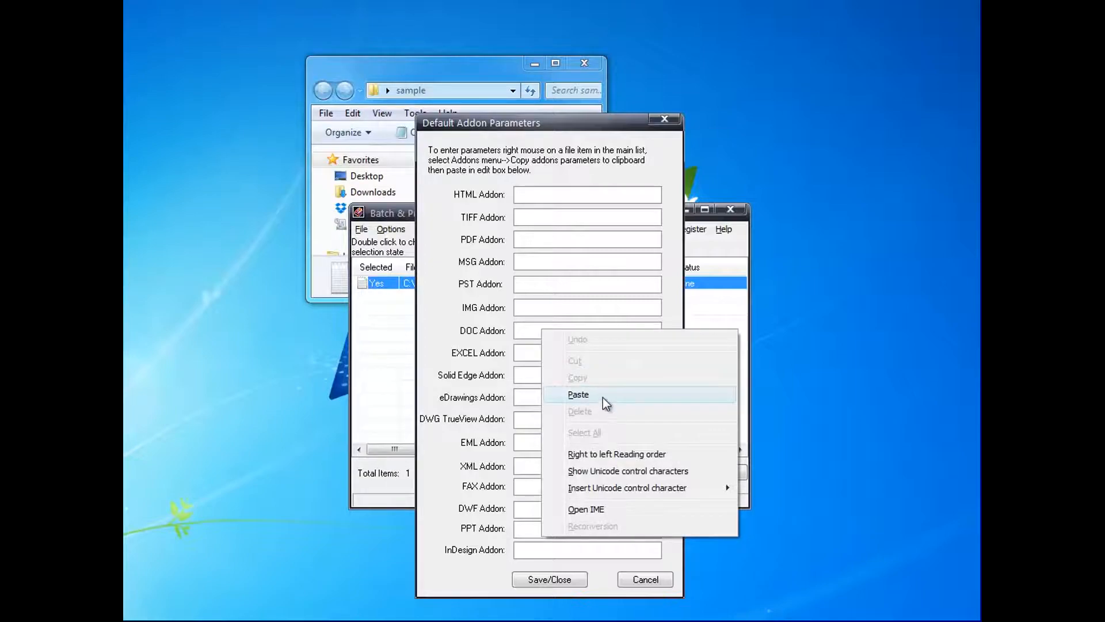
click(578, 394)
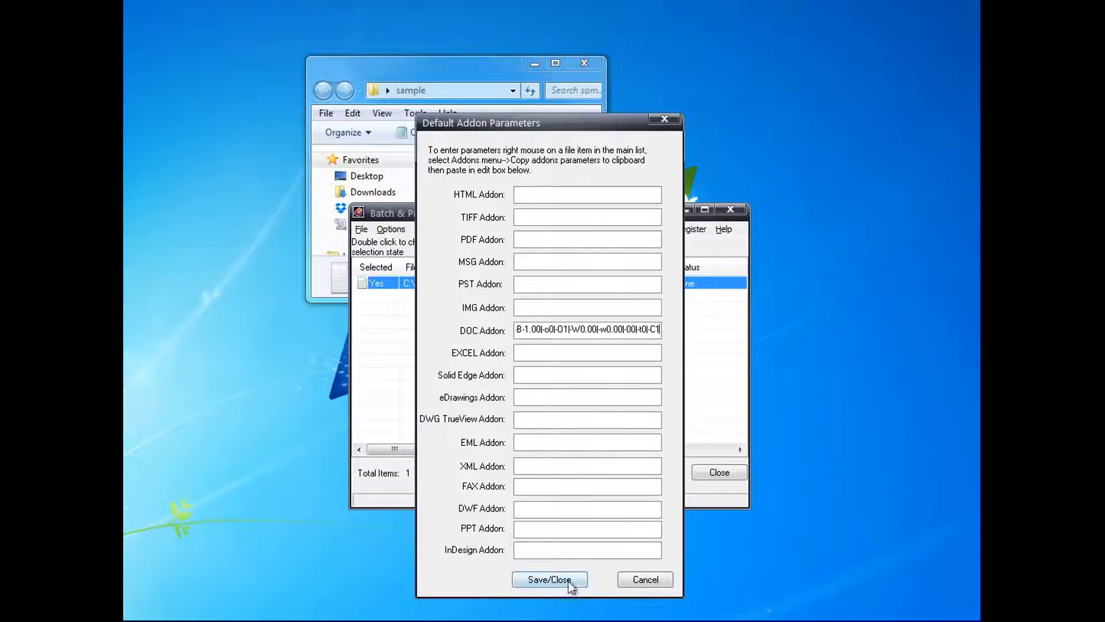
click(548, 579)
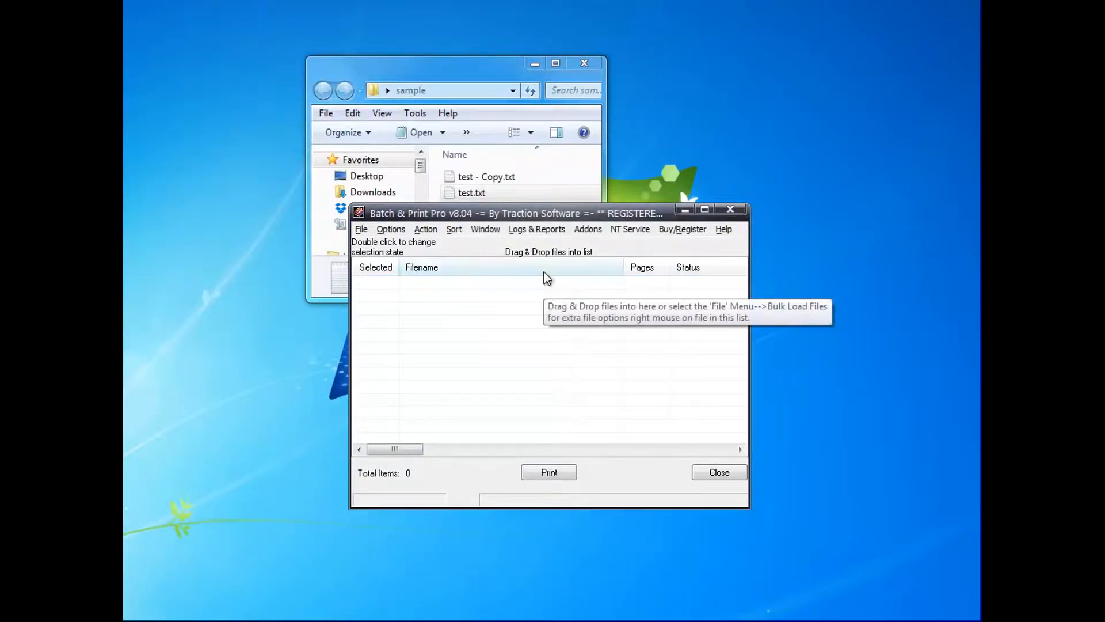
- Add test - Copy.txt and test.txt from the sample folder to the list and print both
click(486, 176)
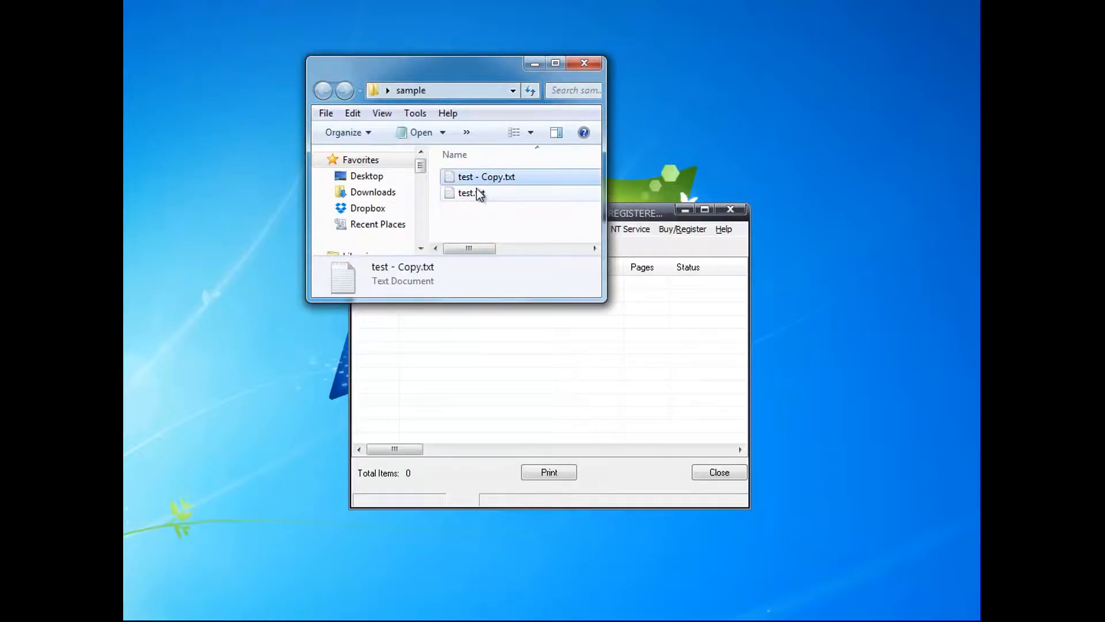
click(471, 192)
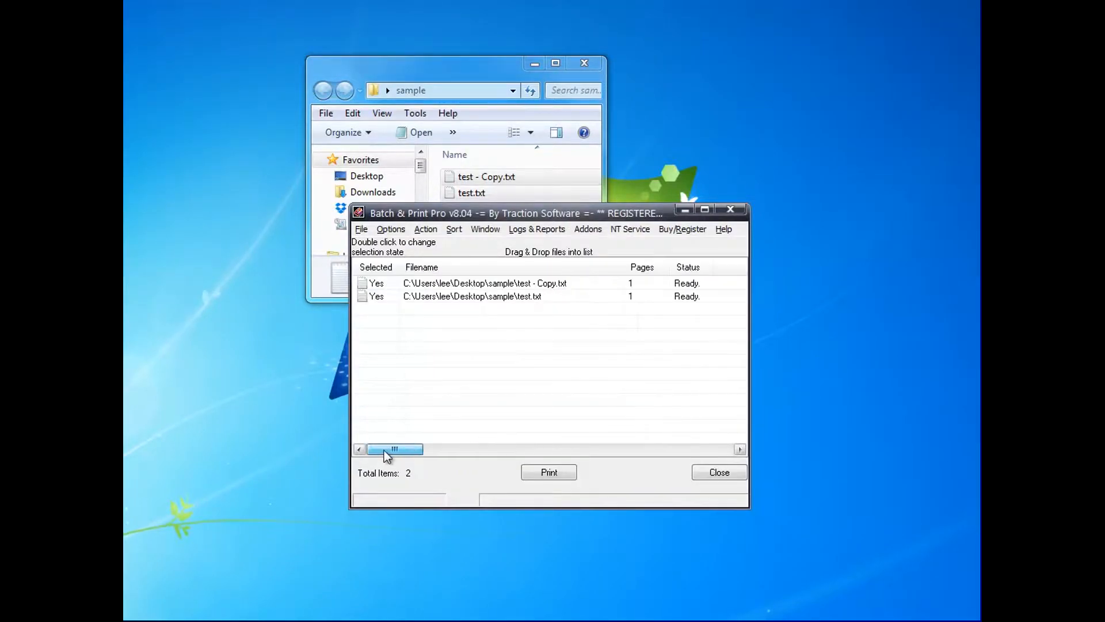
mouse_move(548, 472)
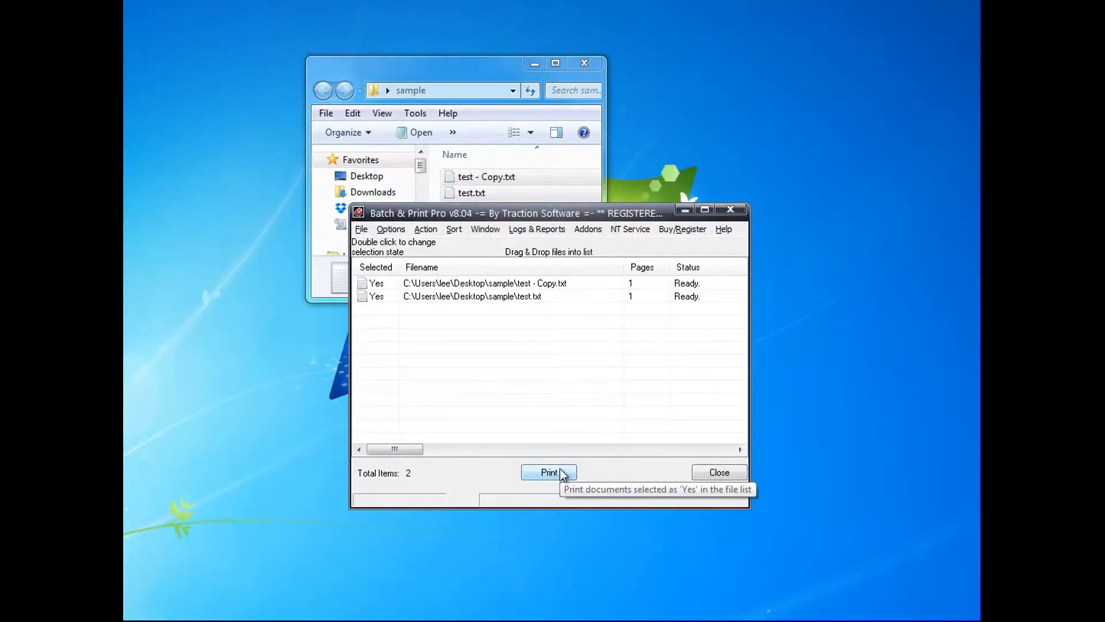
click(548, 472)
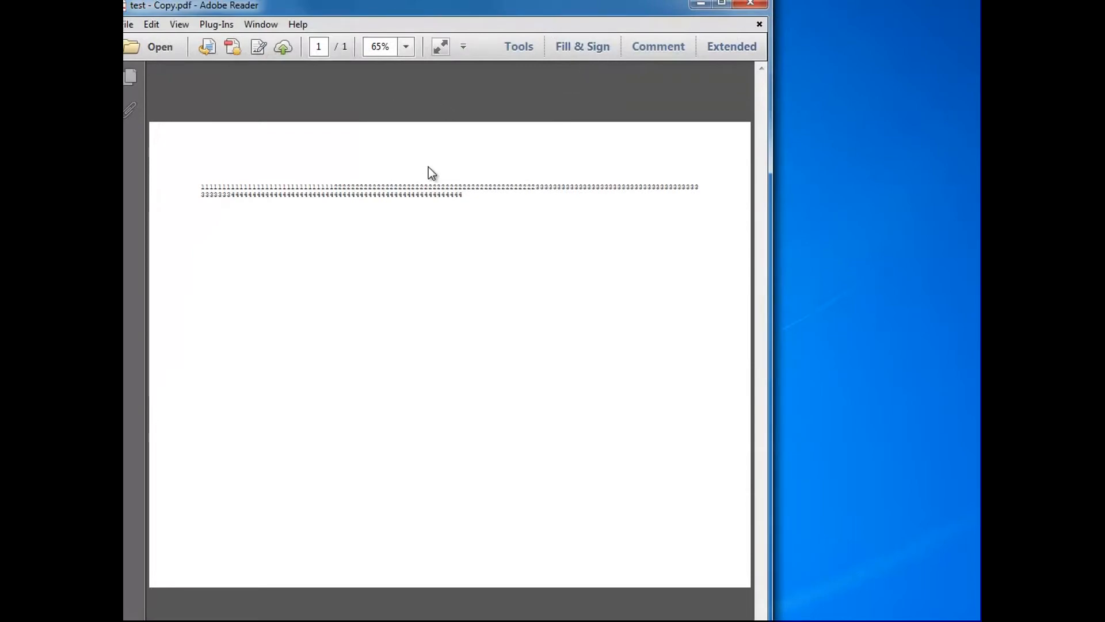
- Zoom test - Copy.pdf to 50% to see the whole landscape page
click(405, 46)
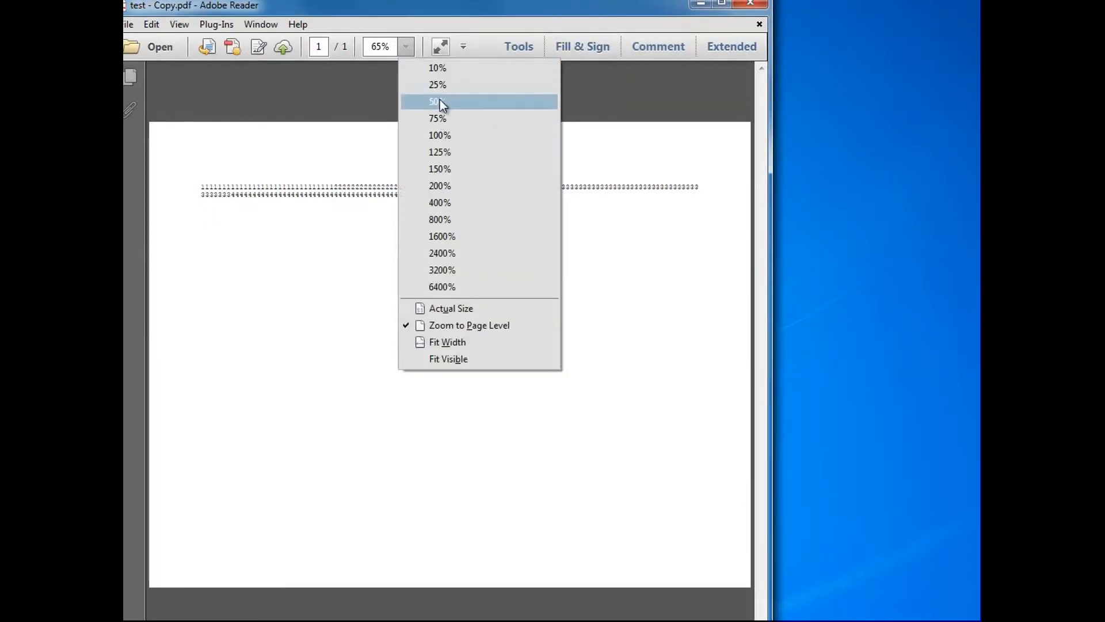
click(436, 101)
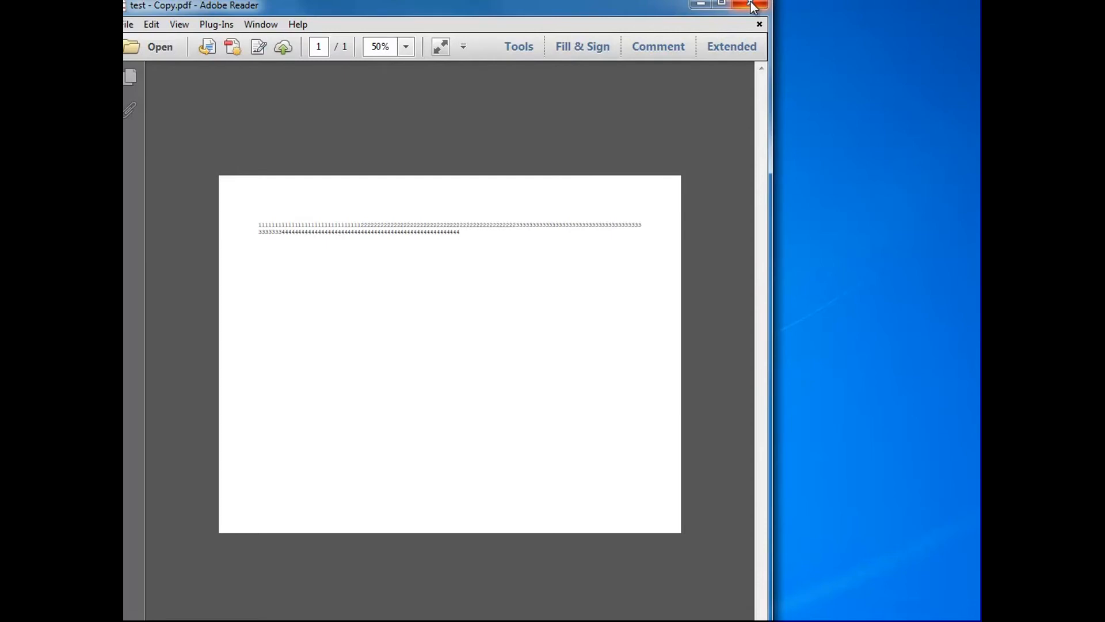